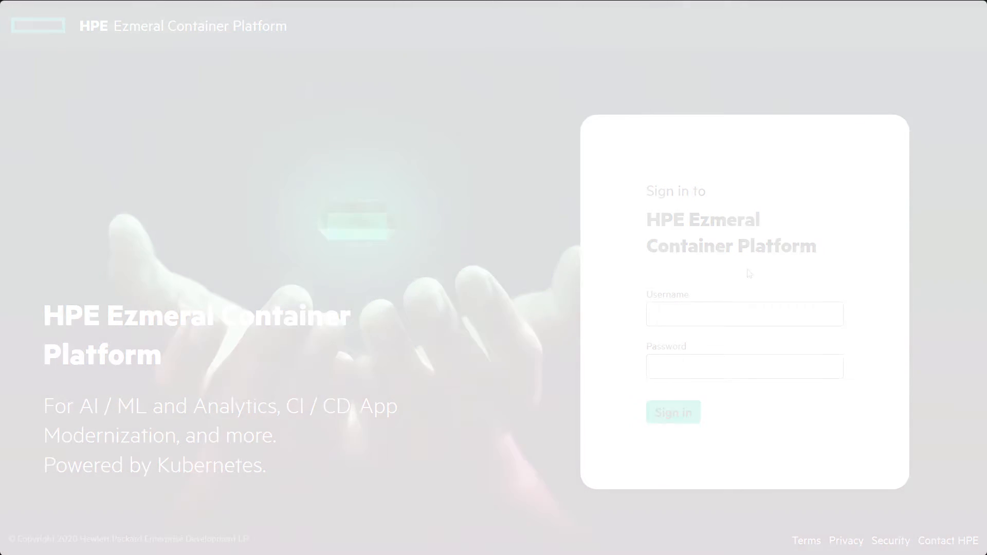
- Enter username 'admin' and the password on the sign-in form
text(admin)
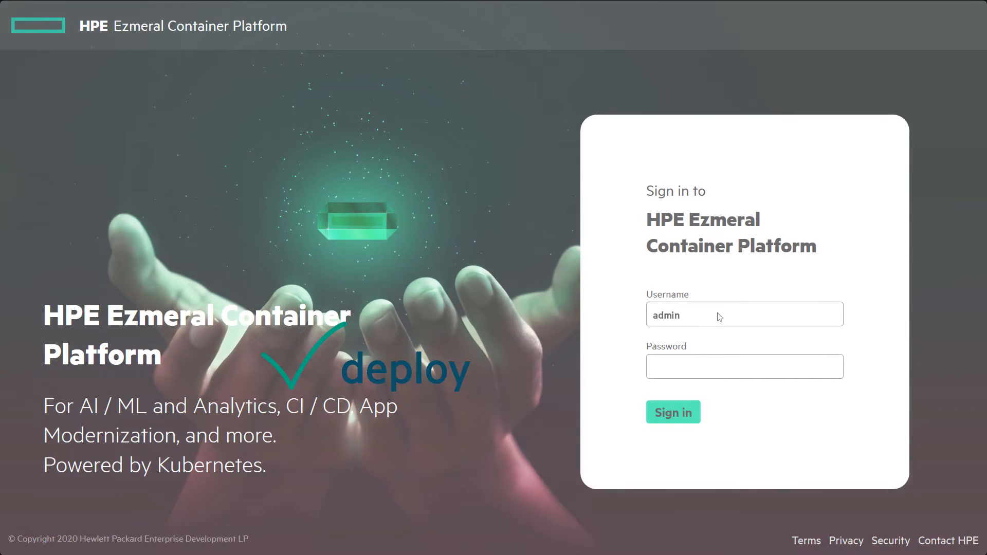
text(•••)
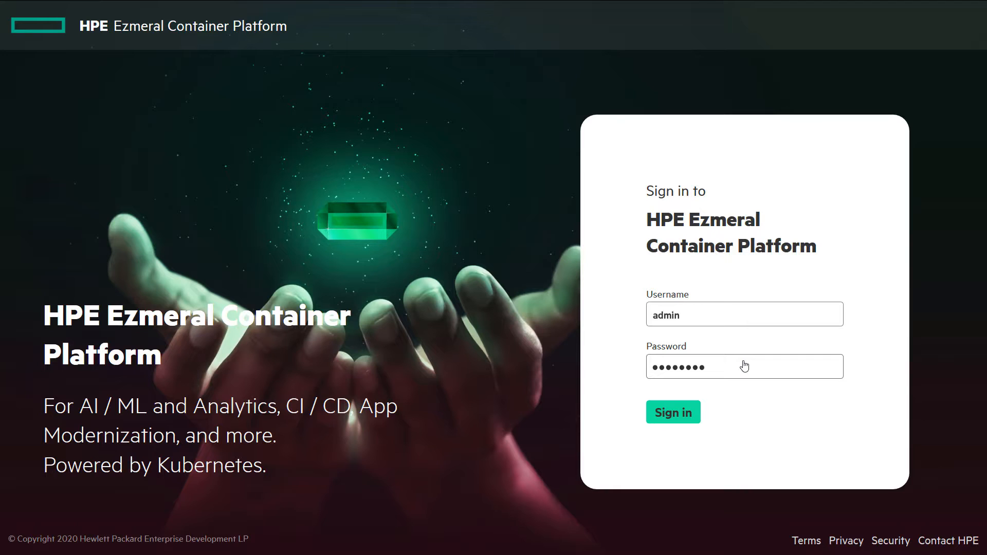
- Sign in and go to the Tenants list to reach the test tenant
click(673, 413)
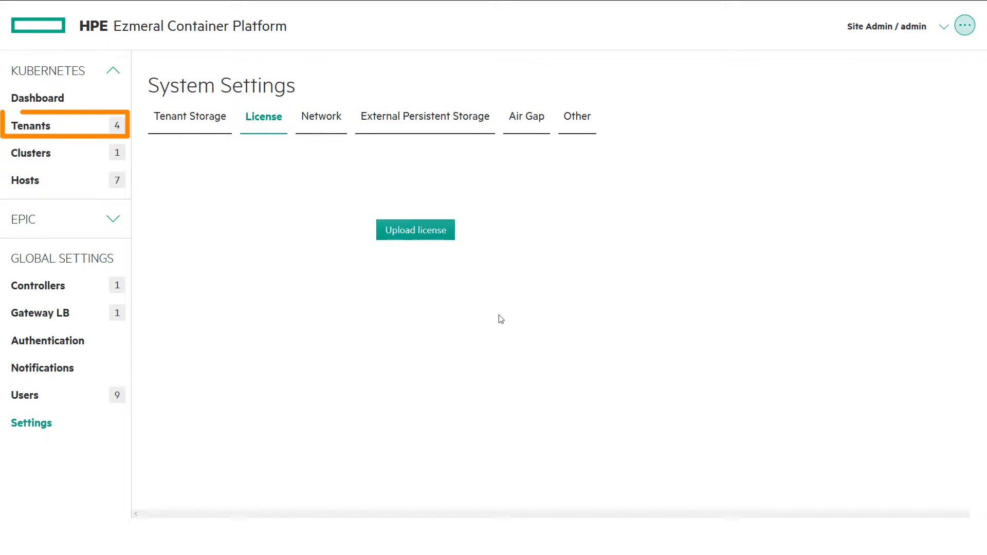
click(31, 125)
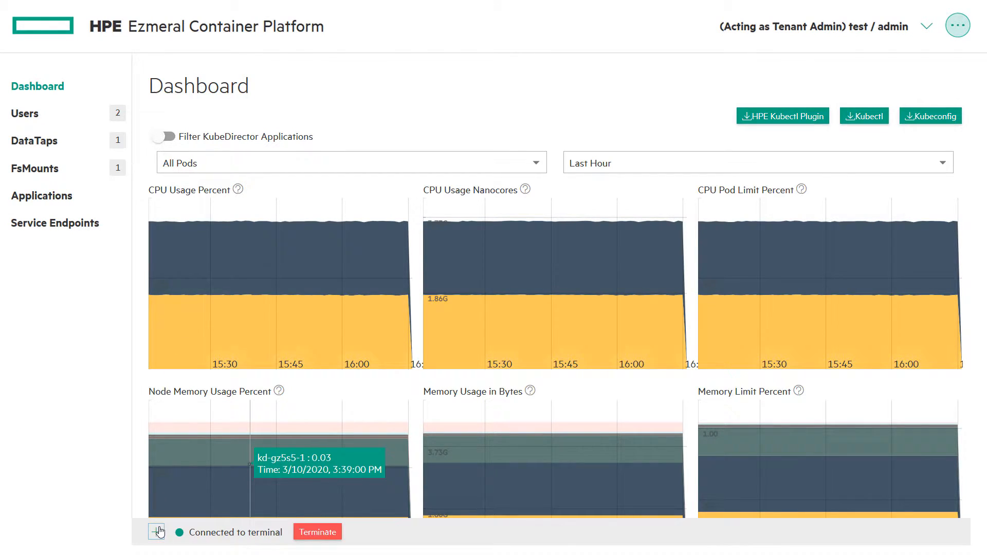
- Run kubectl apply -f cr-app-primews-springboot.json in the expanded tenant terminal
click(157, 531)
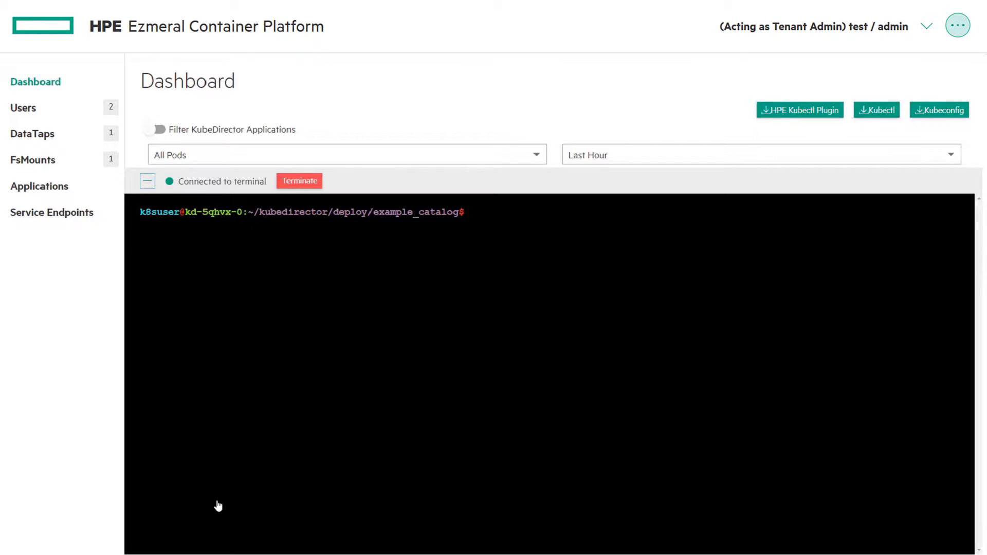
text(kubectl apply)
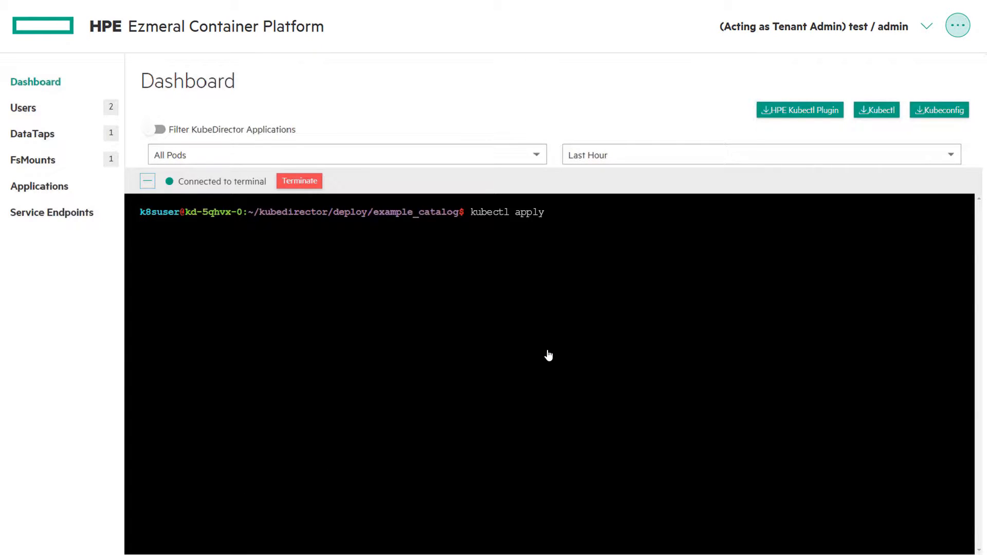
text(-f cr-app-)
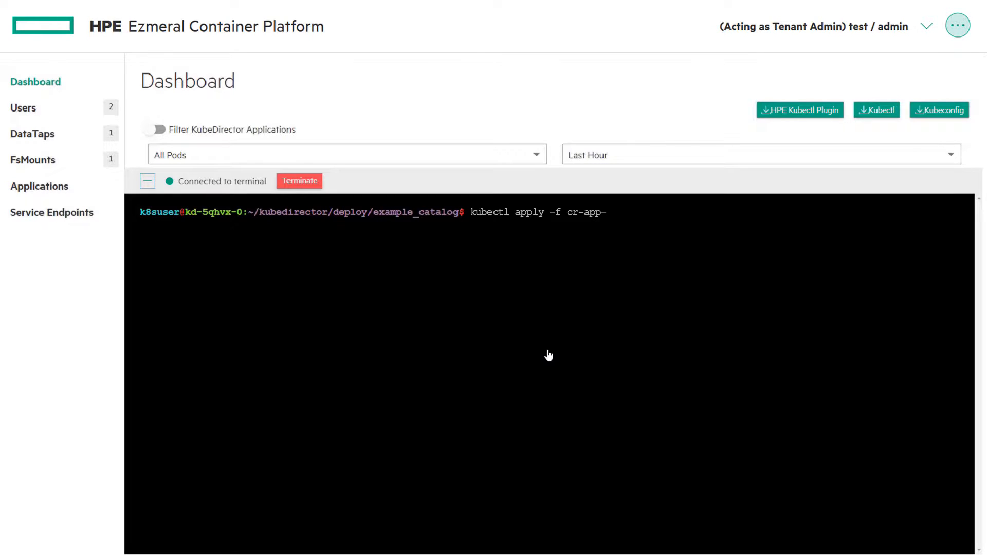
text(primews-sp)
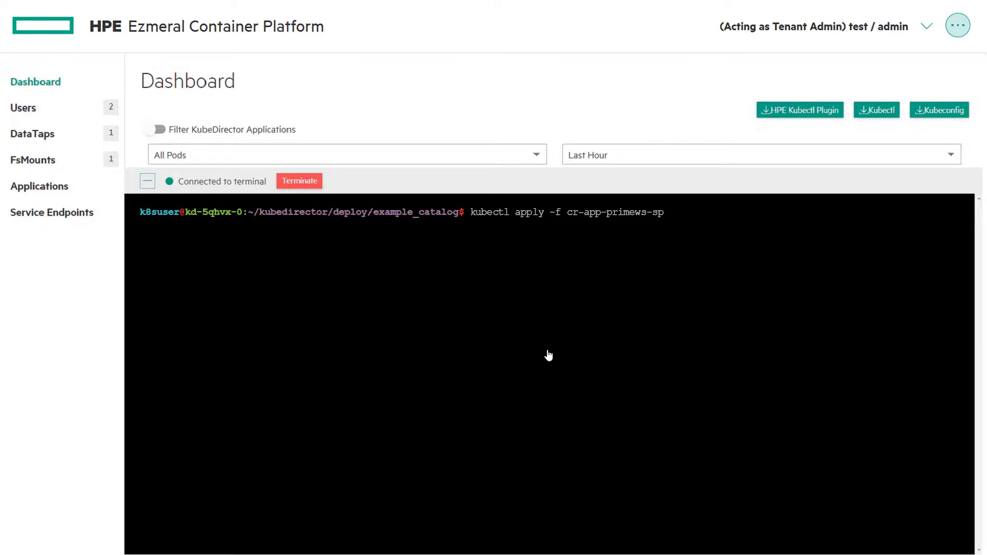
text(-springboot.json)
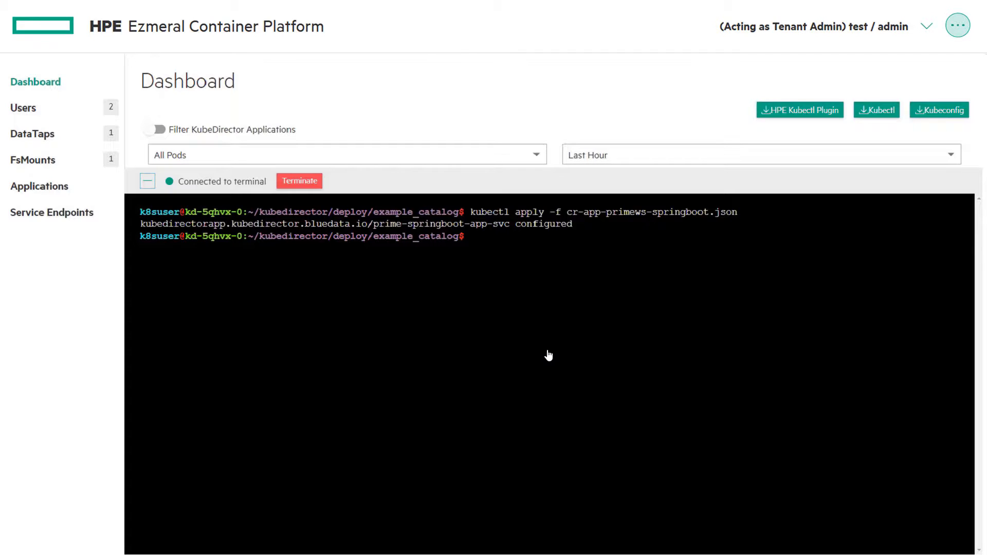
click(39, 186)
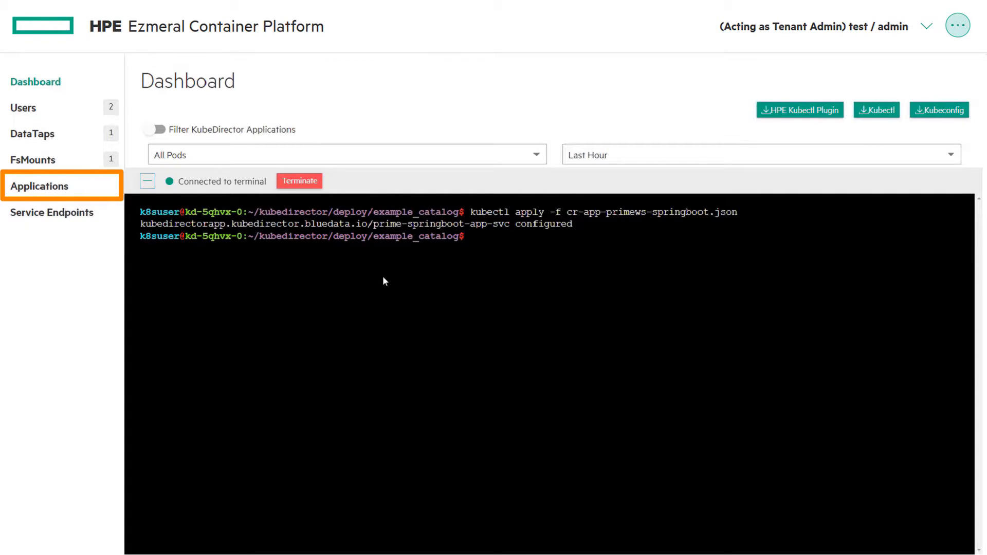
- Open Applications to view the catalogue listing Springboot Webservice
click(39, 186)
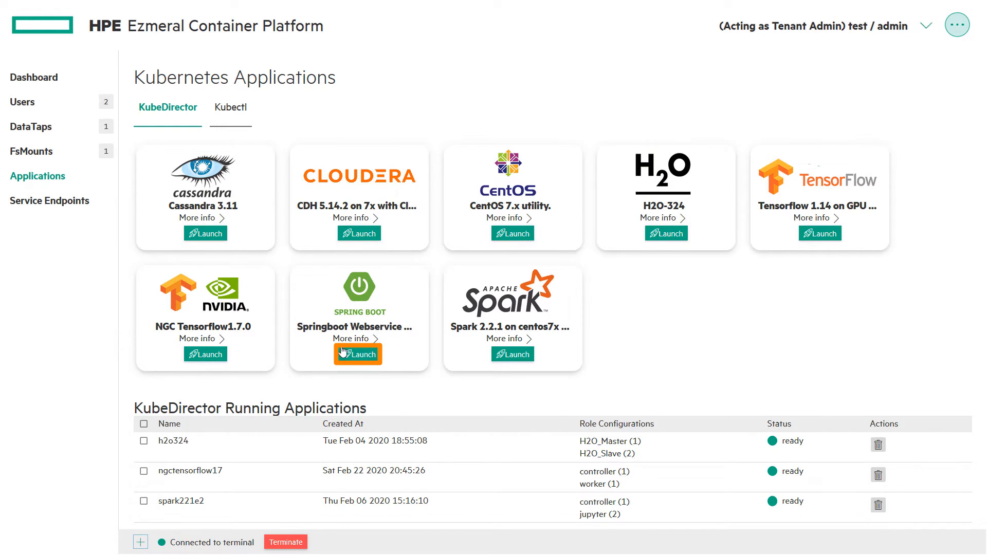
- Launch Springboot Webservice with CPU request and limit set to 4 and submit
click(357, 353)
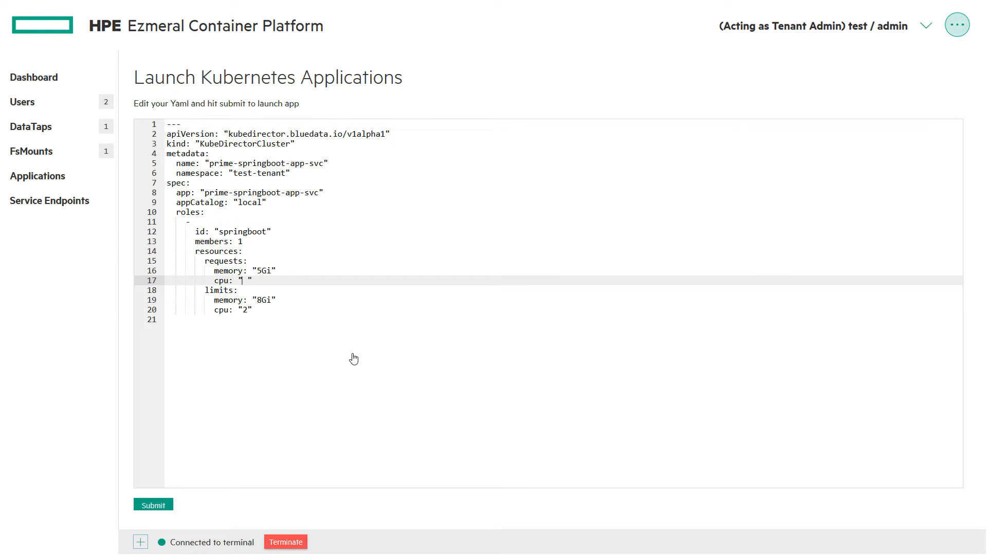
text(4)
click(564, 310)
text(4)
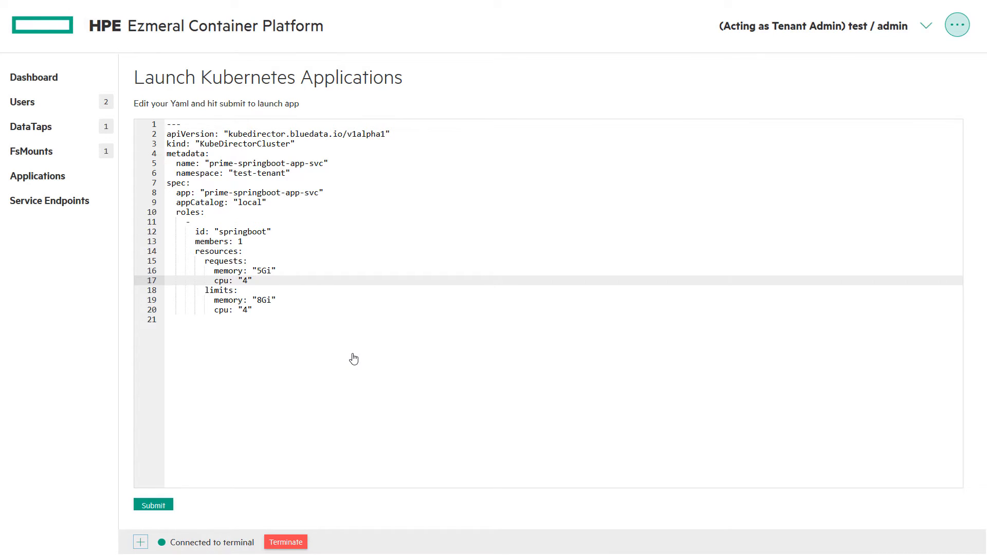
double_click(217, 242)
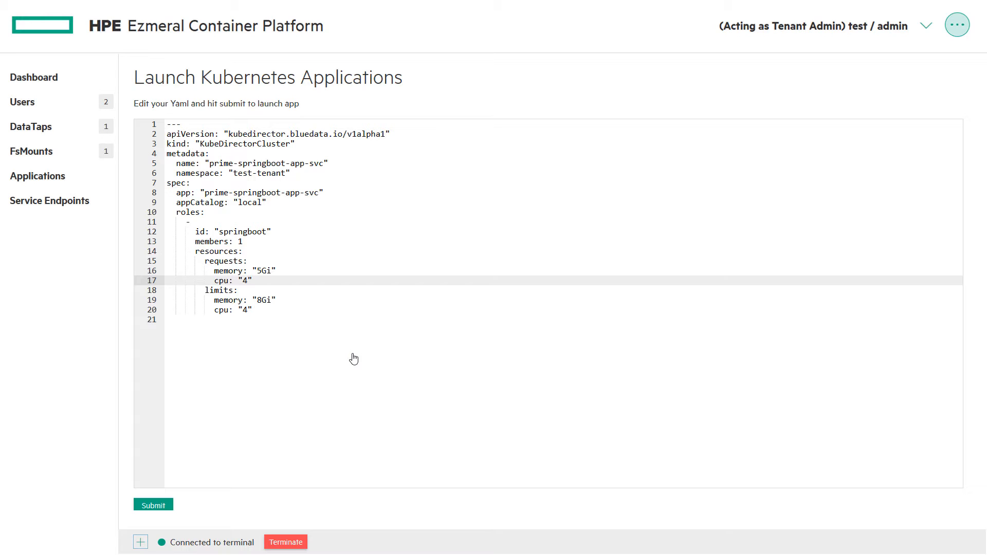
mouse_move(258, 434)
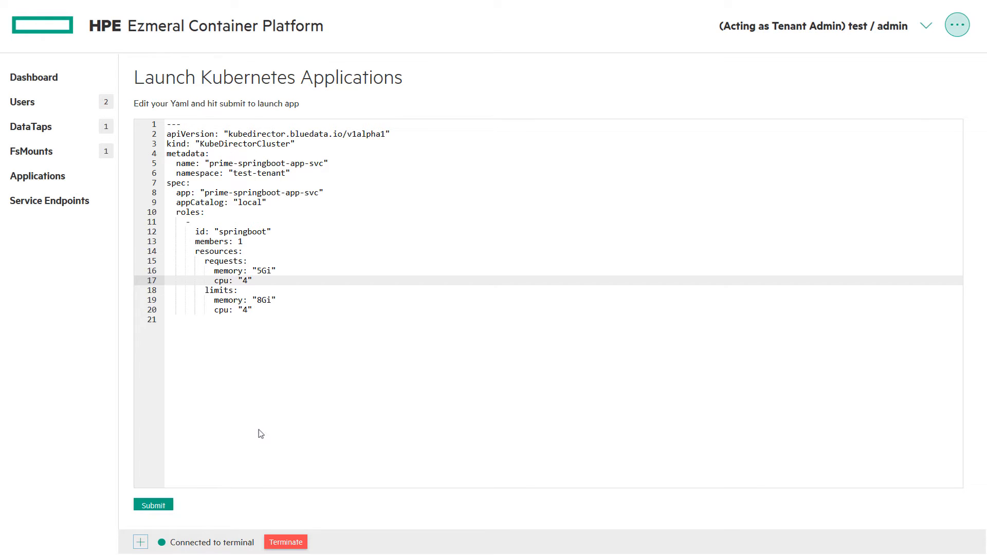
click(152, 505)
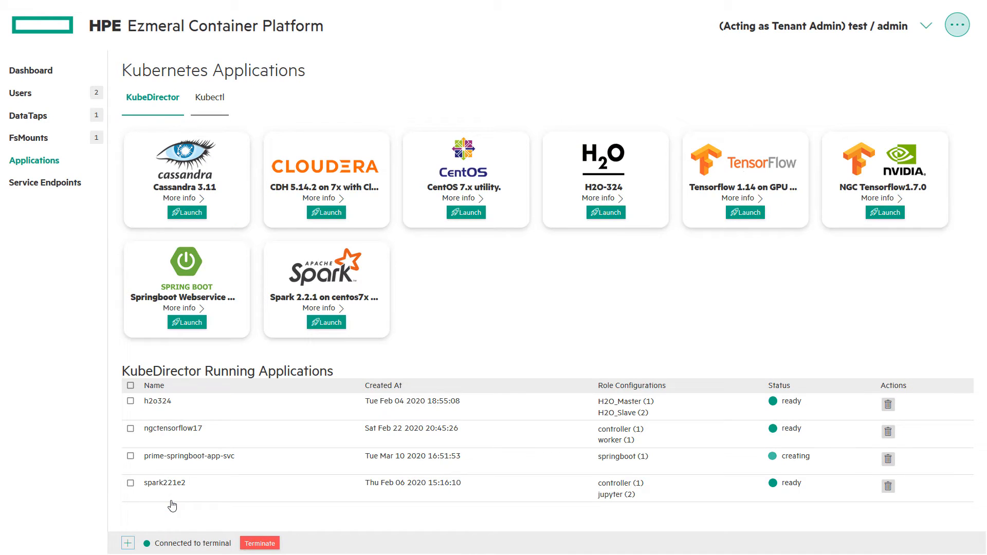